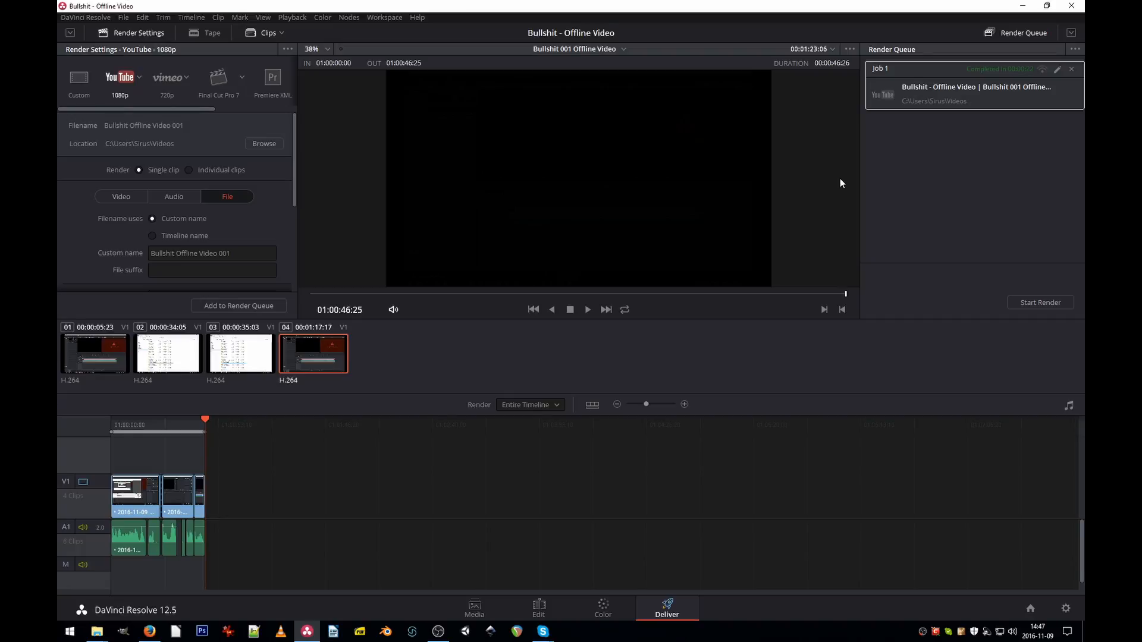
mouse_move(563, 345)
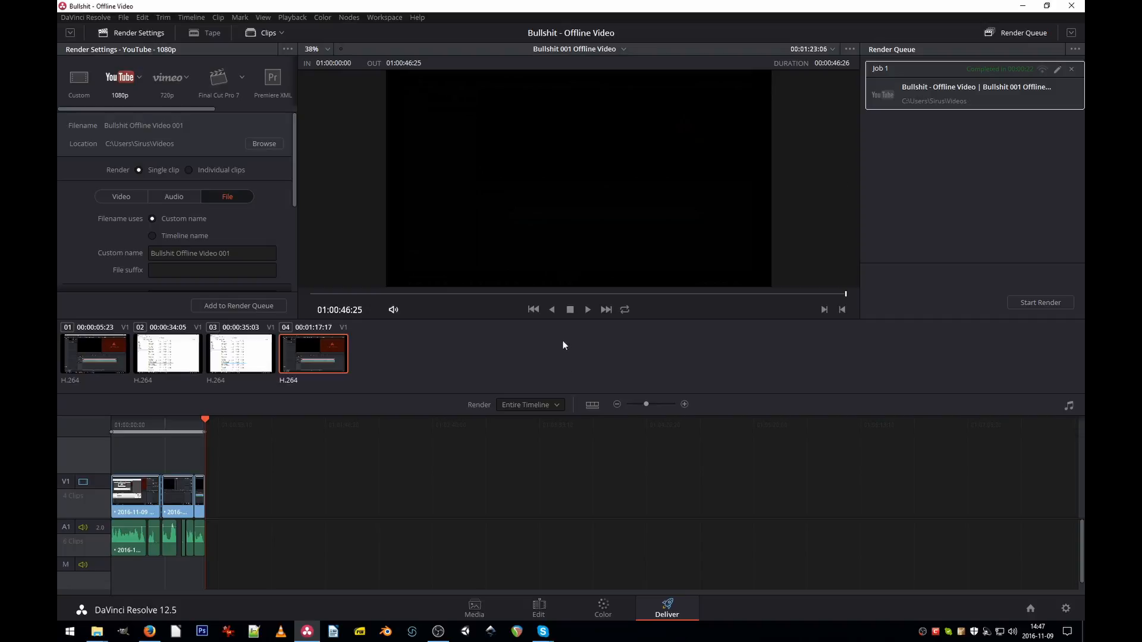
- Switch from the Deliver page to the Edit page to reopen the timeline
click(538, 610)
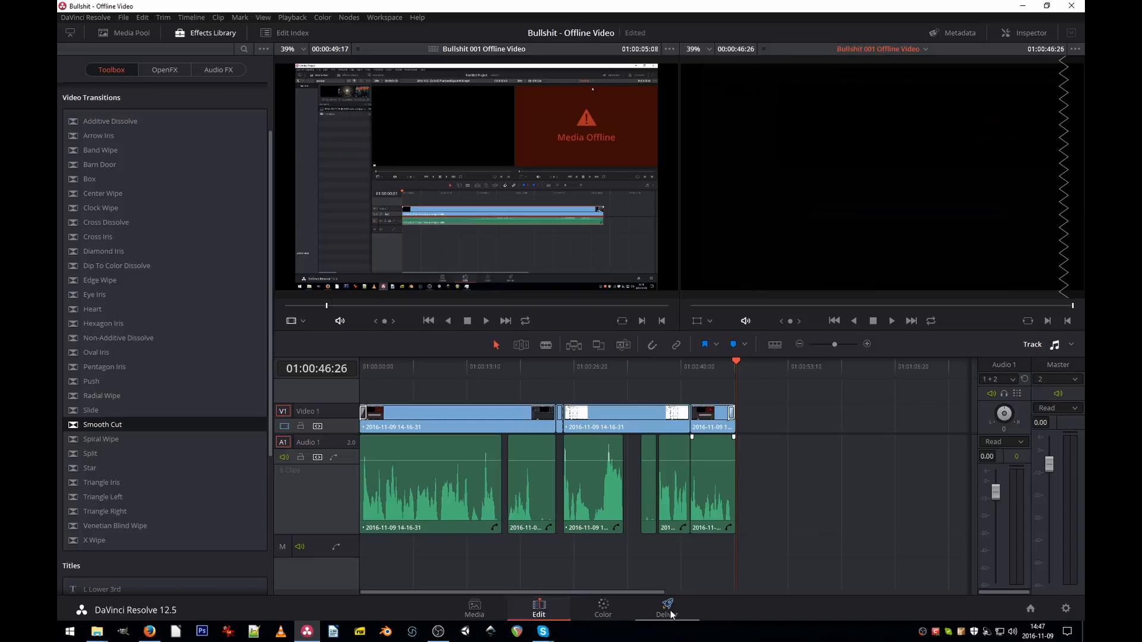
- On the Deliver page, set the audio format to Wave and delete the completed render job
click(665, 609)
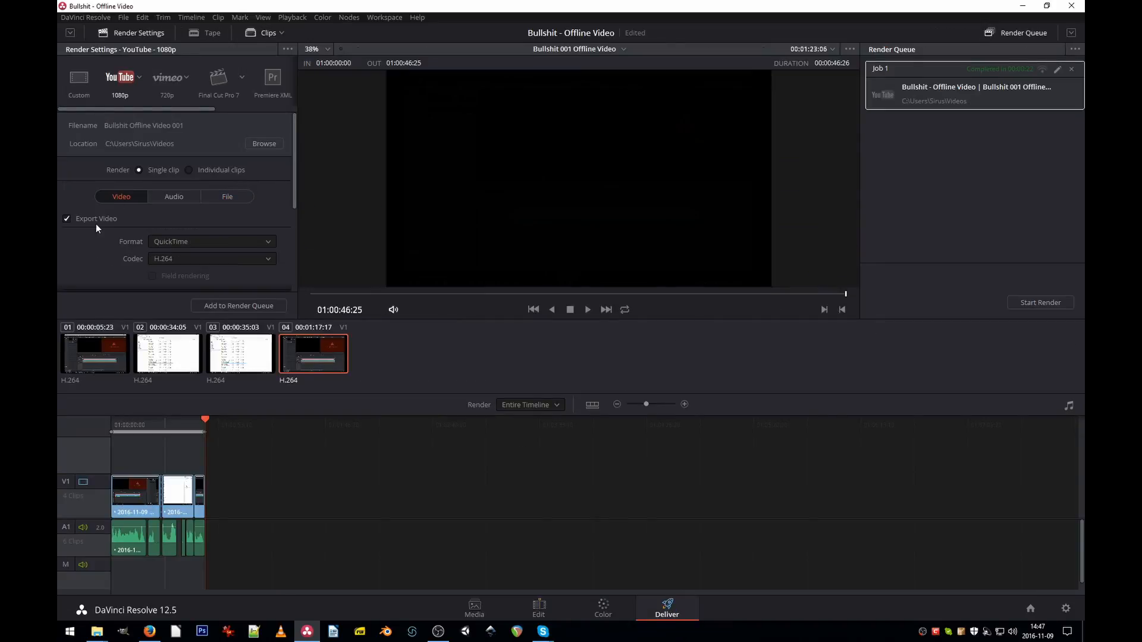
click(174, 197)
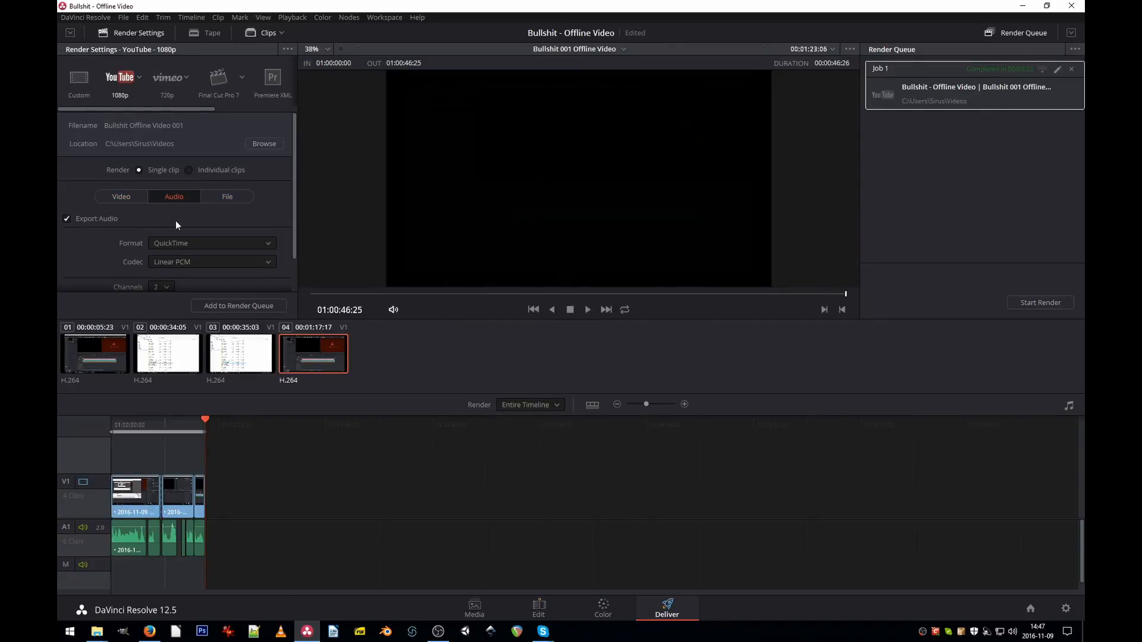
click(211, 243)
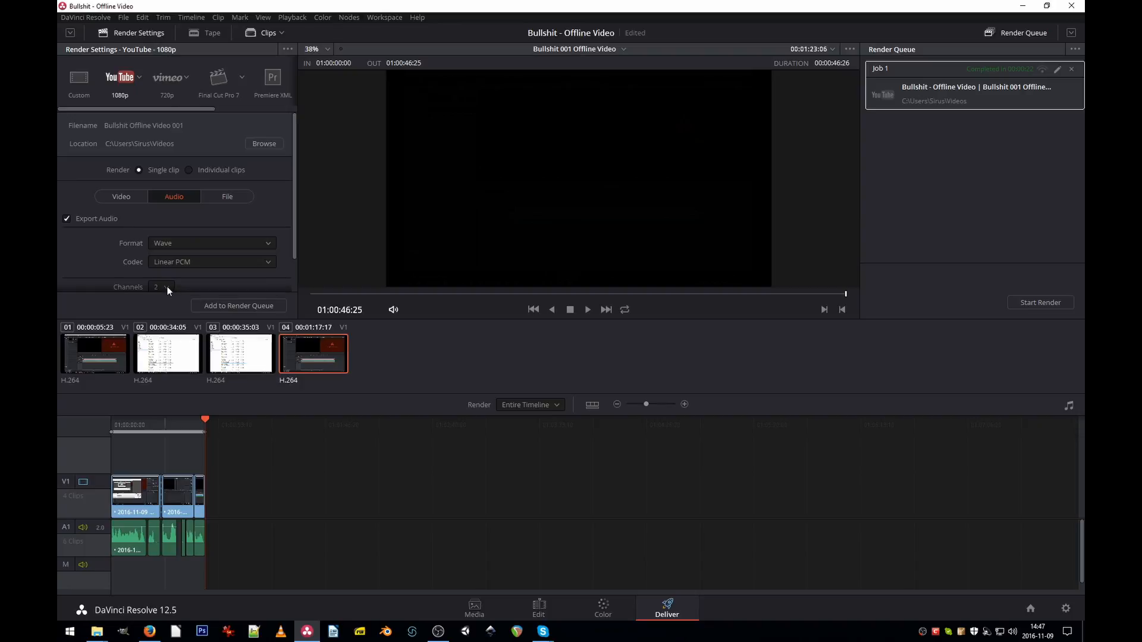
click(227, 197)
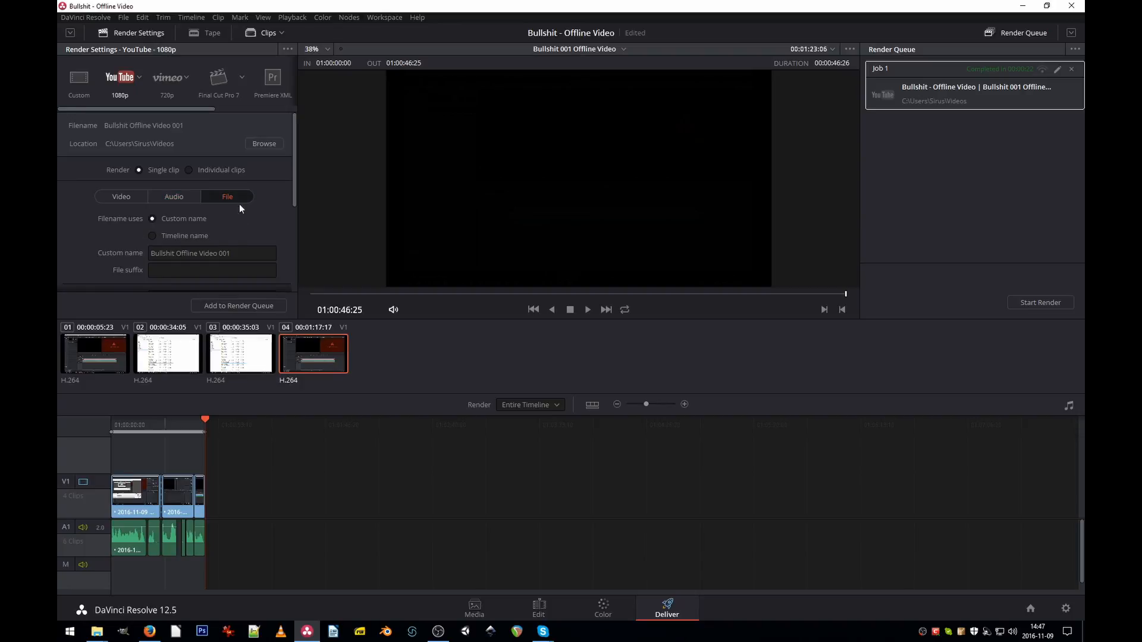
mouse_move(253, 286)
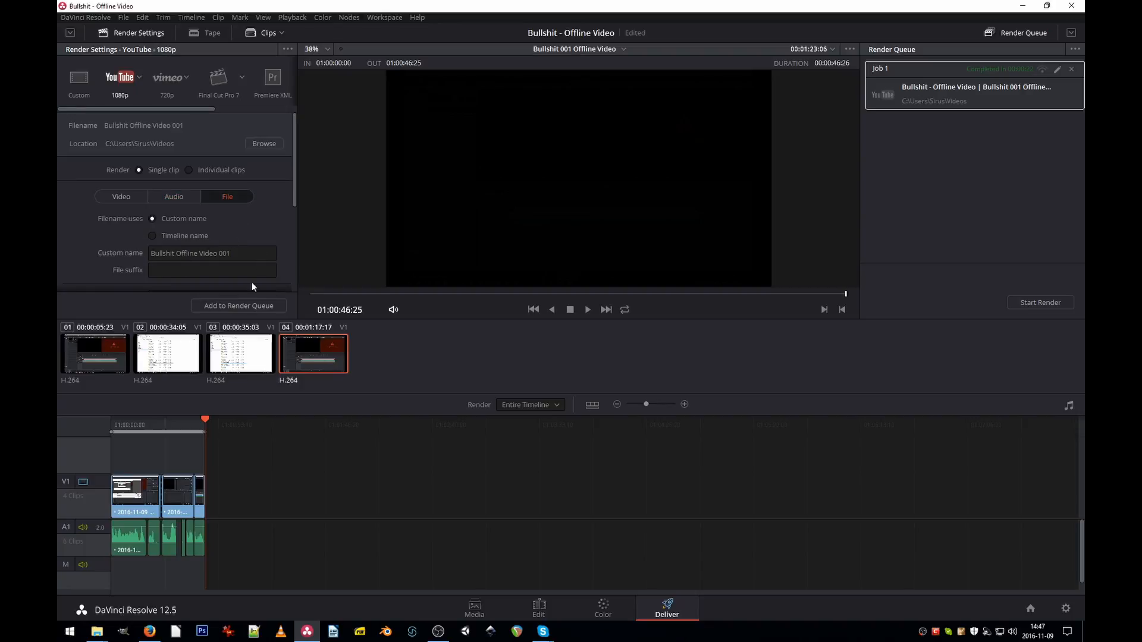
mouse_move(859, 206)
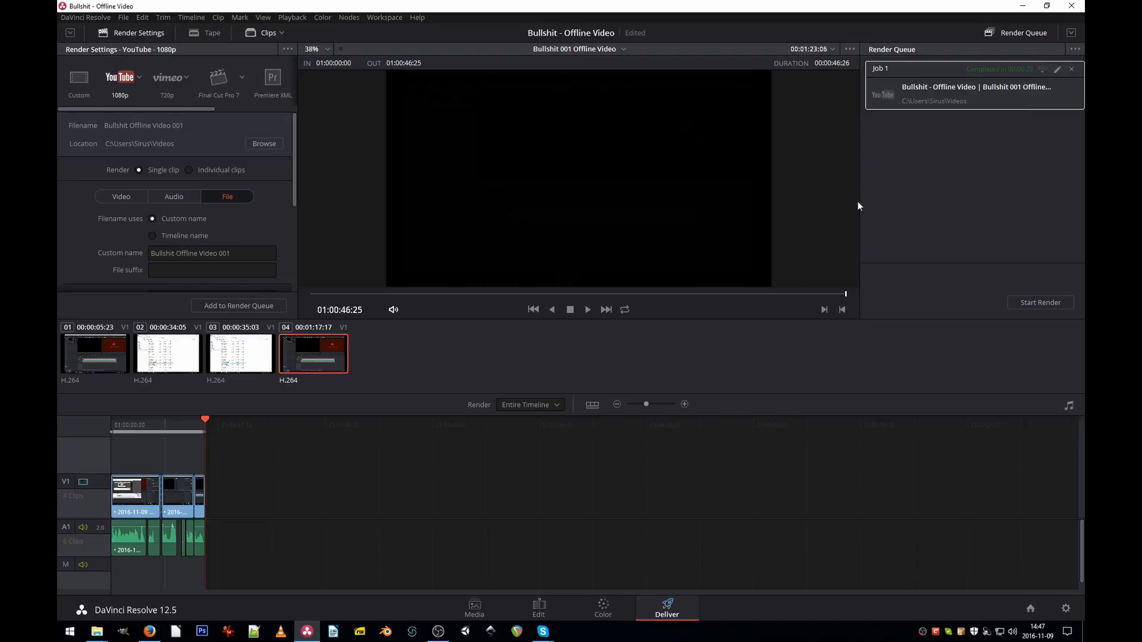
click(1071, 68)
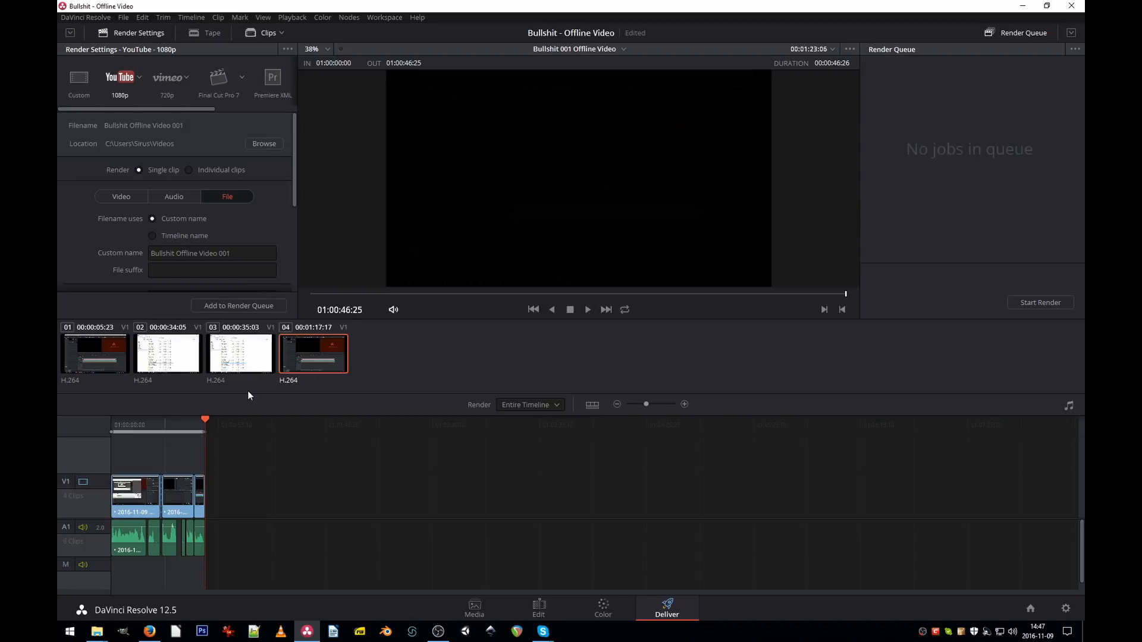
- Queue and render the Wave audio job, then find the WAV file in Videos
click(238, 305)
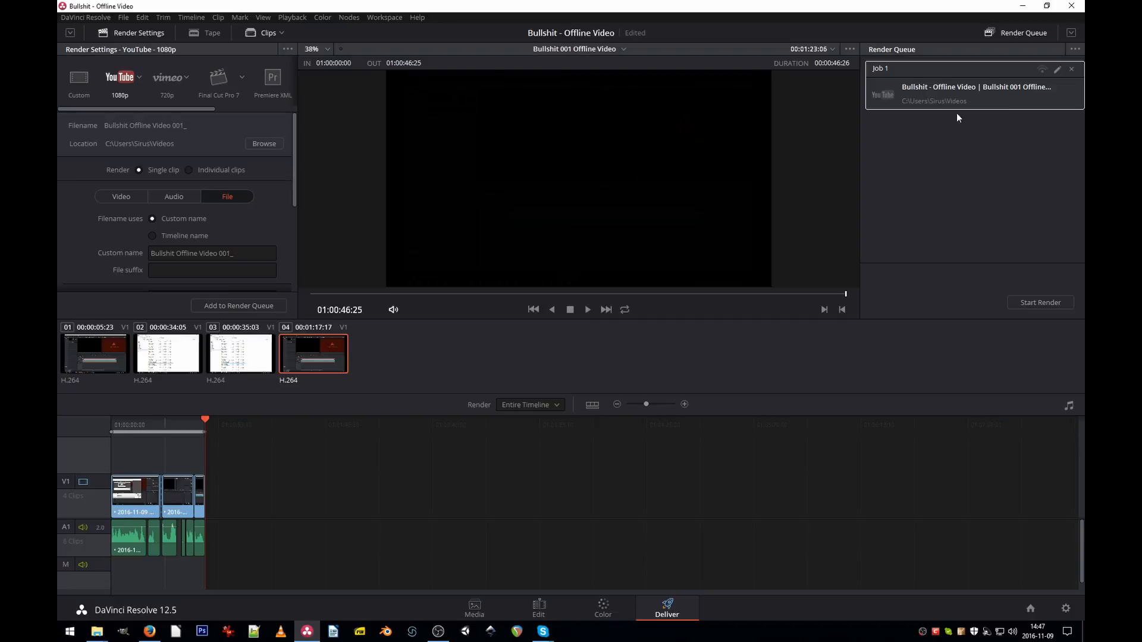
mouse_move(1005, 107)
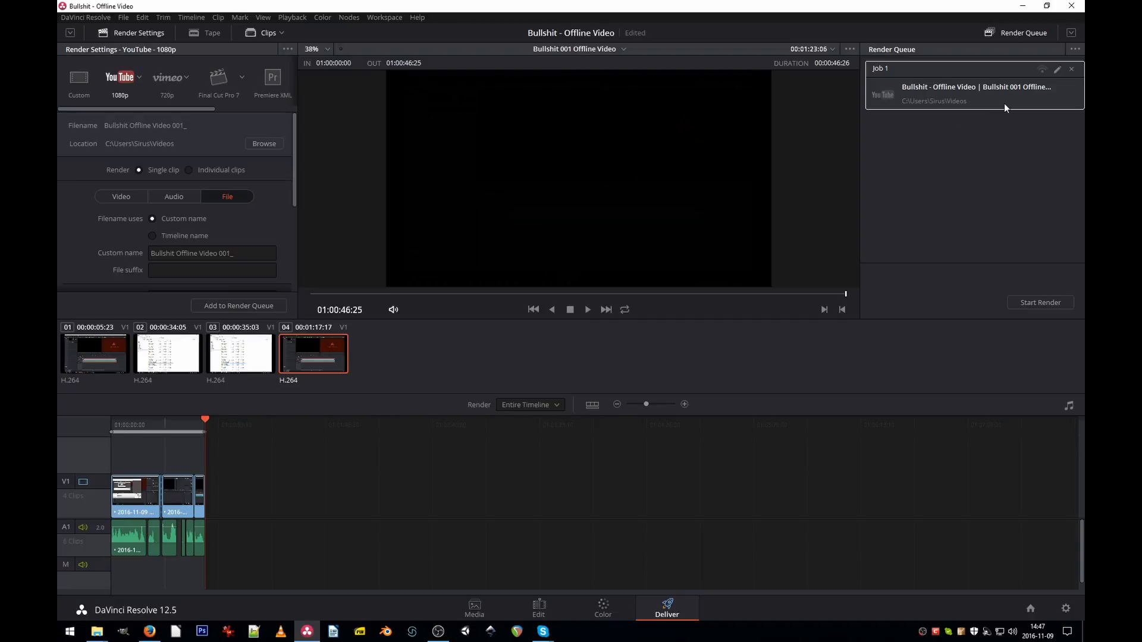
click(1039, 302)
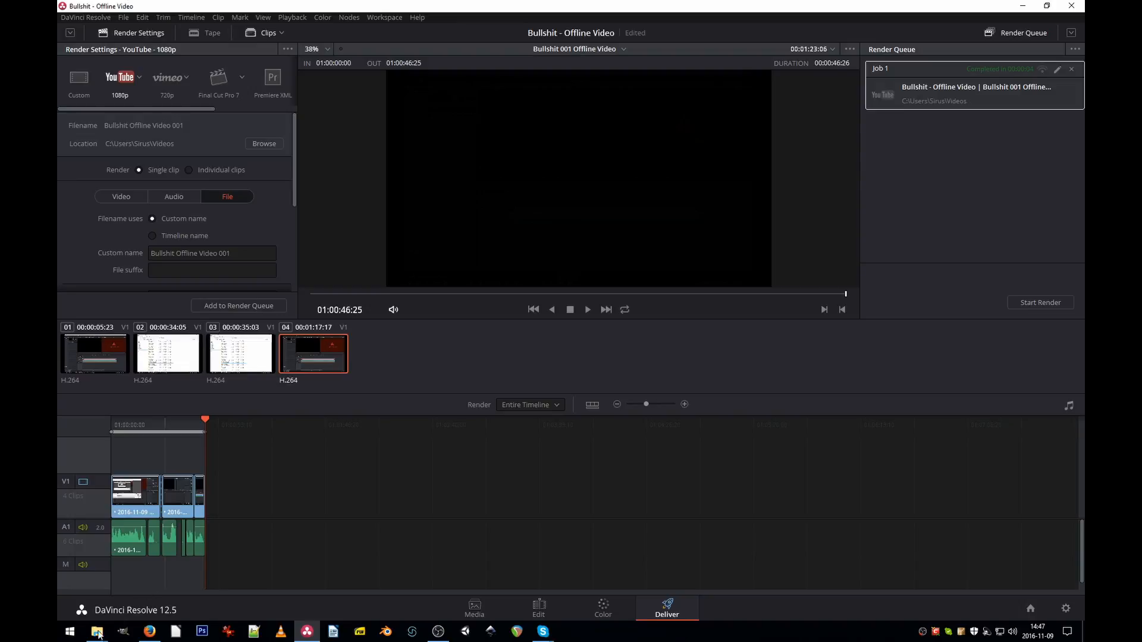
click(96, 631)
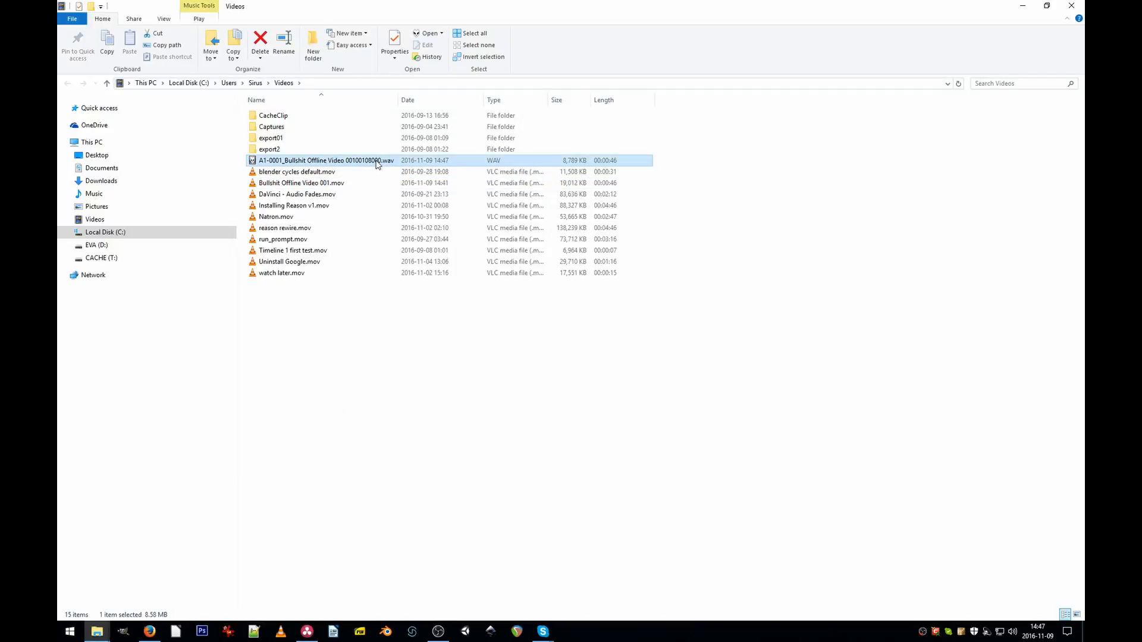